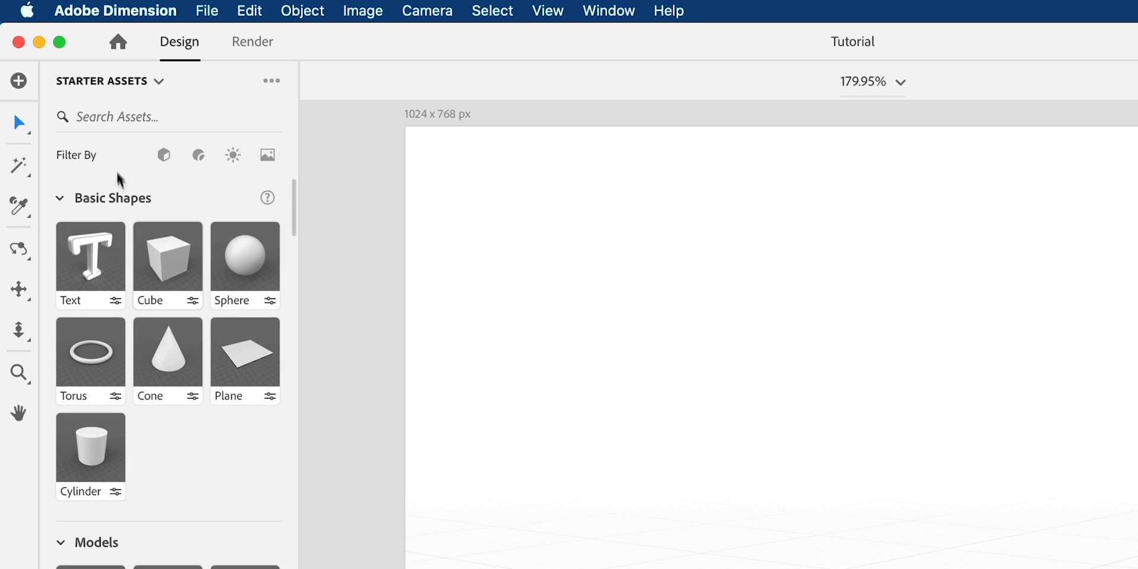
# Step: Browse the asset sources and look through the stock model libraries
pyautogui.click(137, 80)
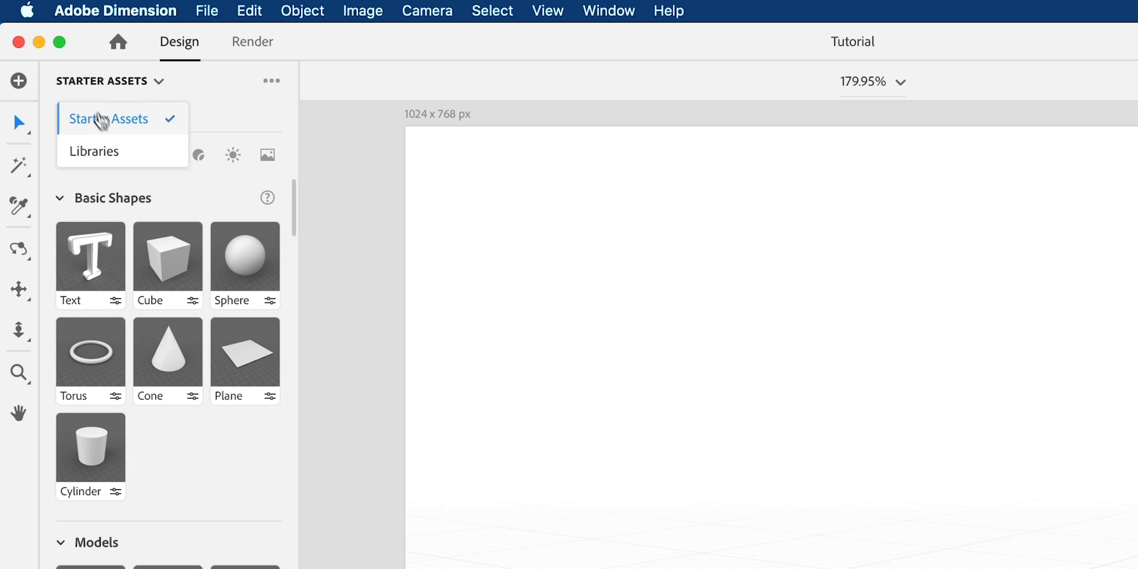
pyautogui.click(93, 152)
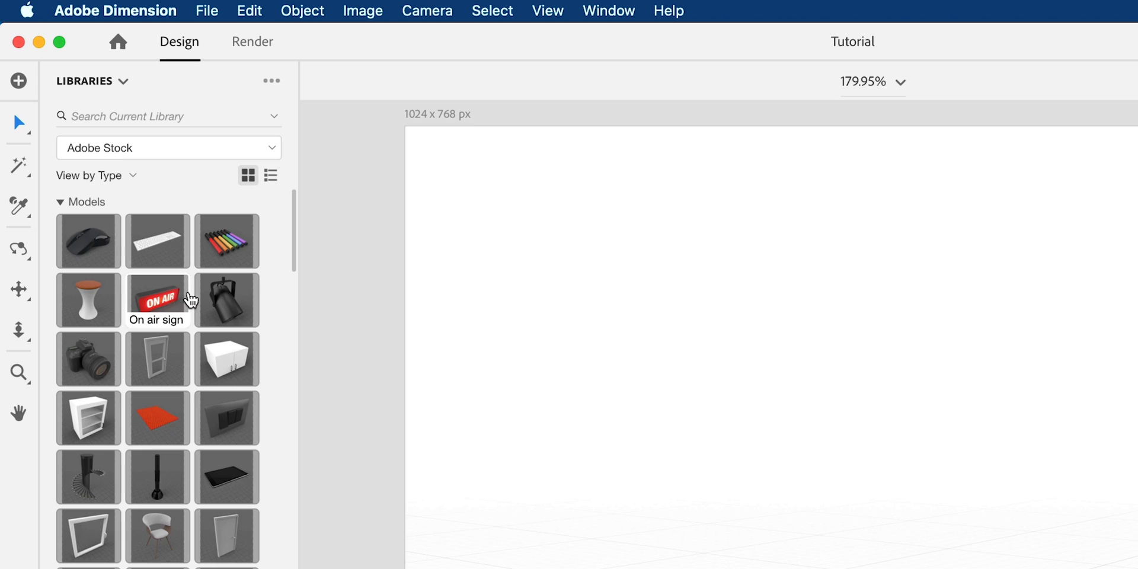
pyautogui.scroll(-3)
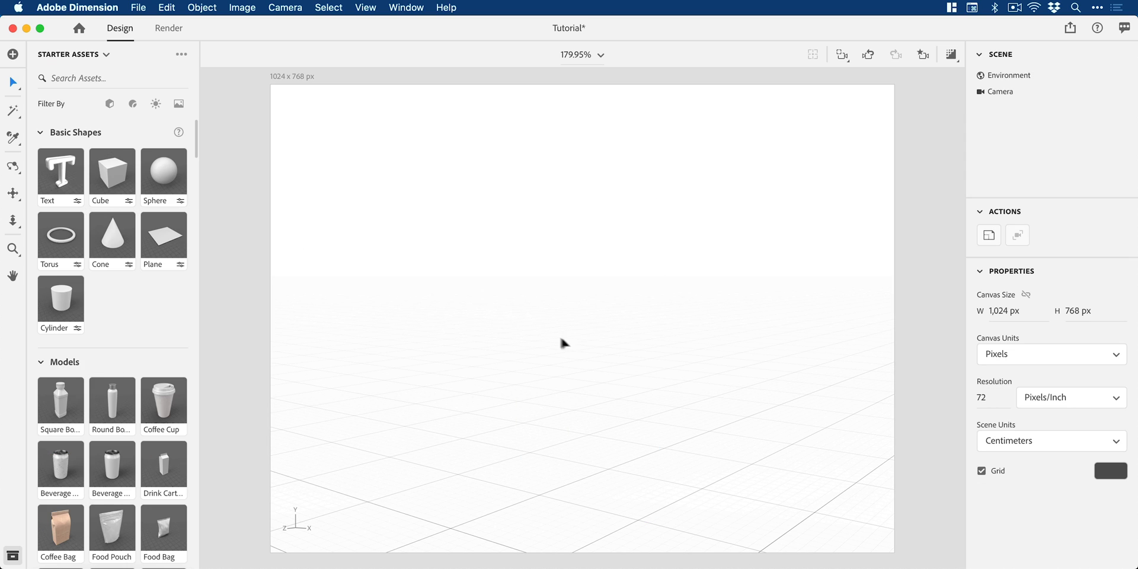
pyautogui.moveTo(581, 349)
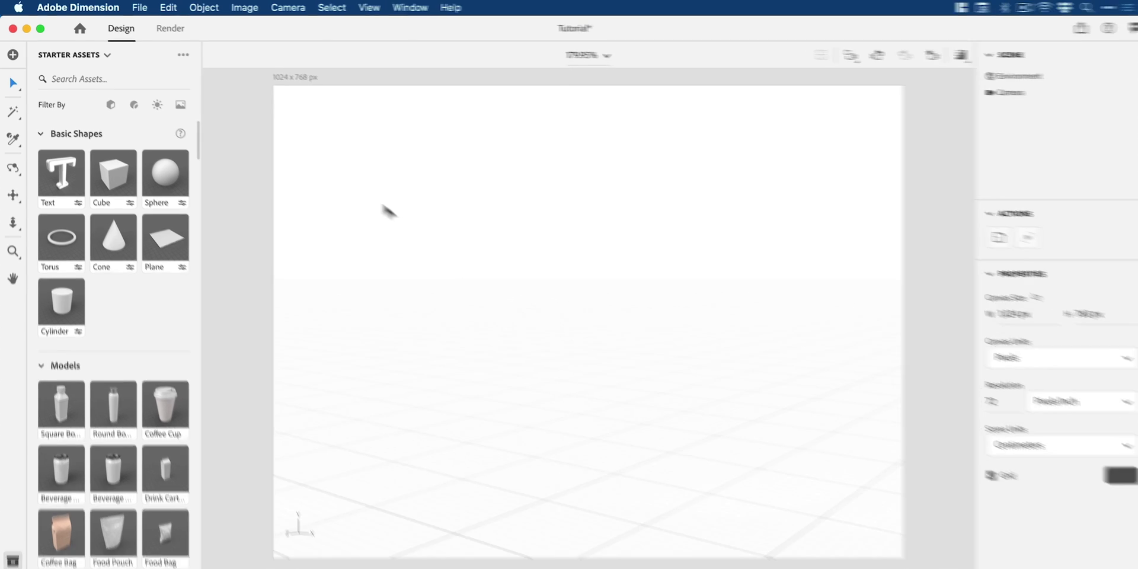
# Step: Start a 3D model import and choose Velociraptor.fbx from the Velociraptor folder
pyautogui.click(207, 11)
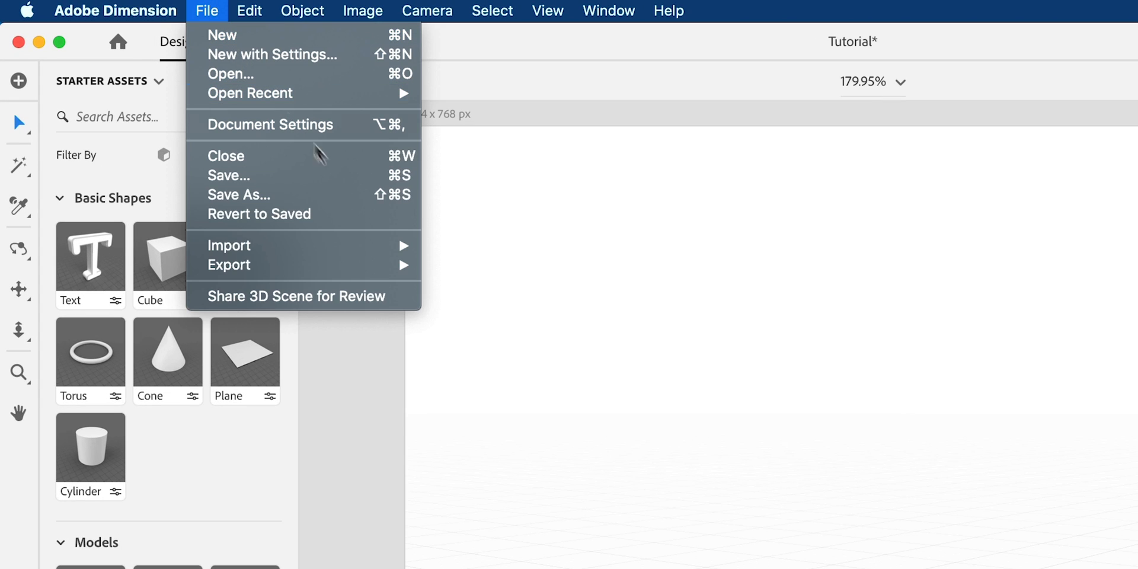
pyautogui.moveTo(251, 246)
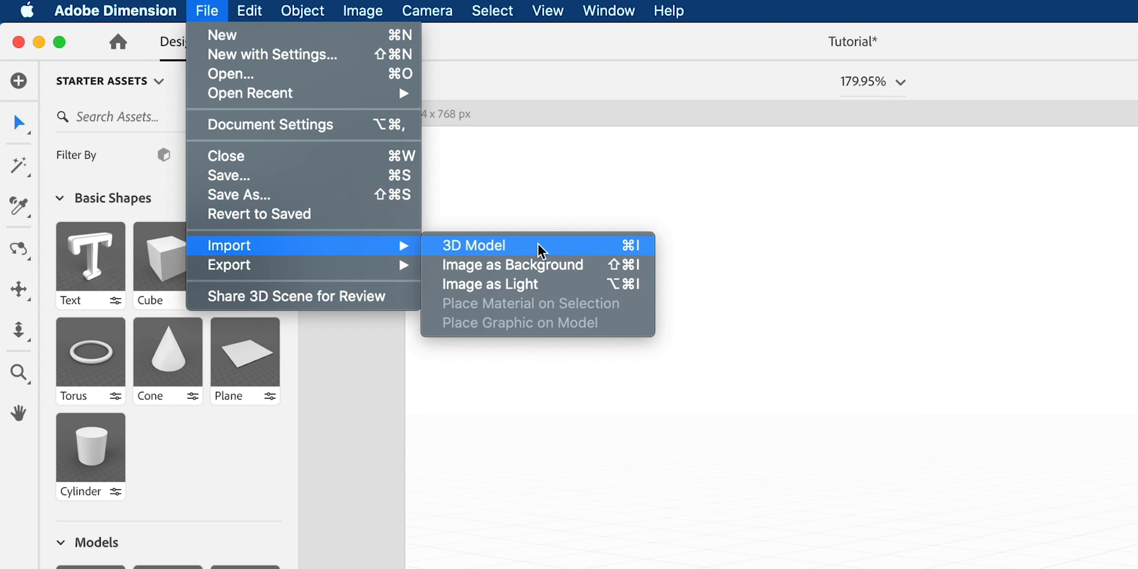
pyautogui.click(473, 245)
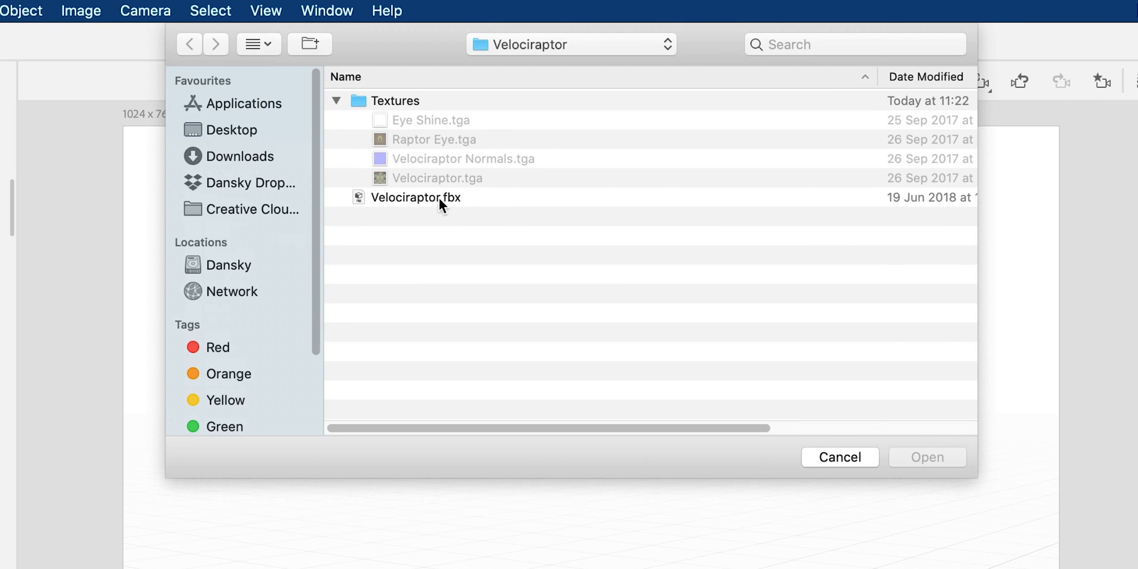
pyautogui.click(417, 196)
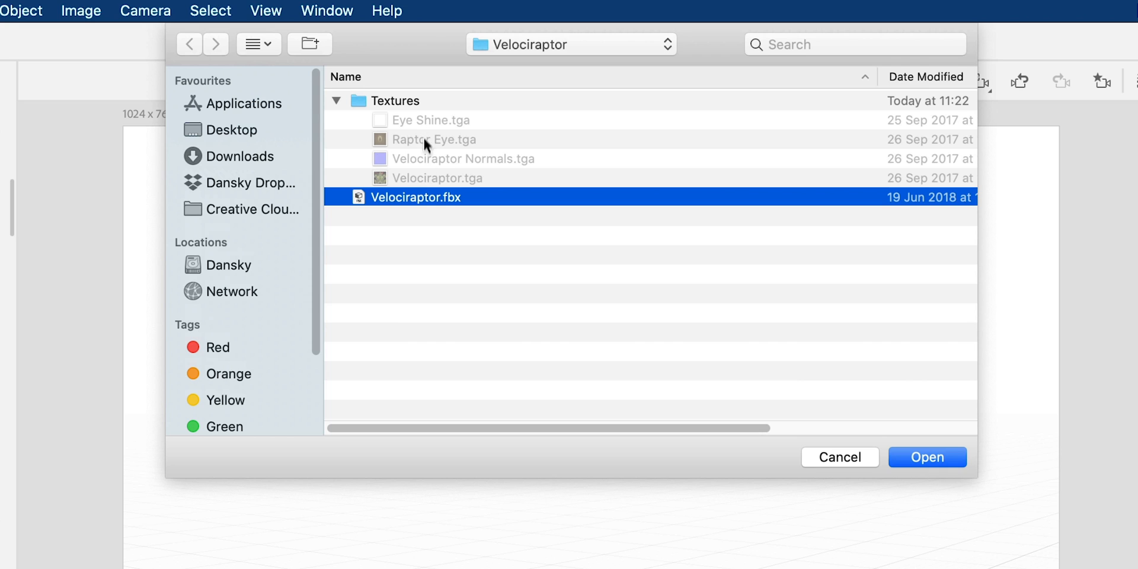
pyautogui.moveTo(491, 180)
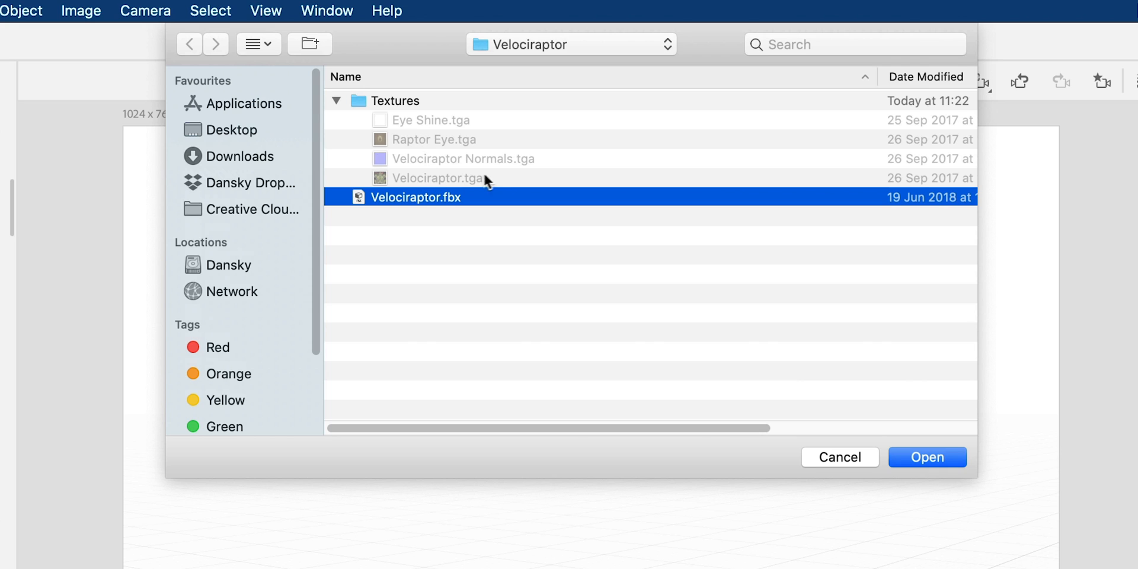
pyautogui.moveTo(497, 183)
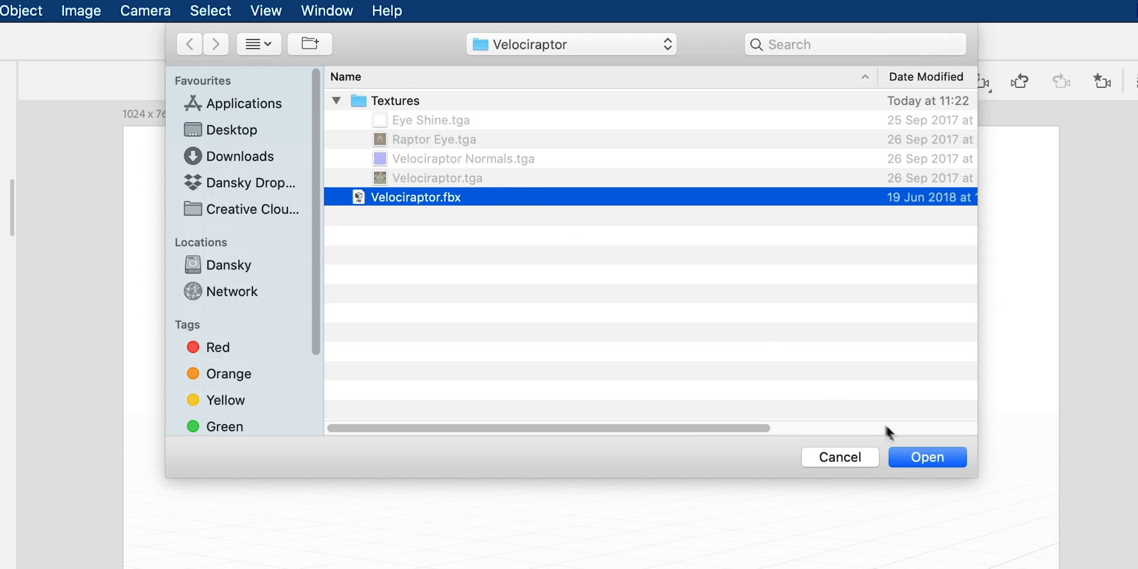
# Step: Import Velociraptor.fbx so the raptor stands on the ground grid in the scene
pyautogui.click(927, 458)
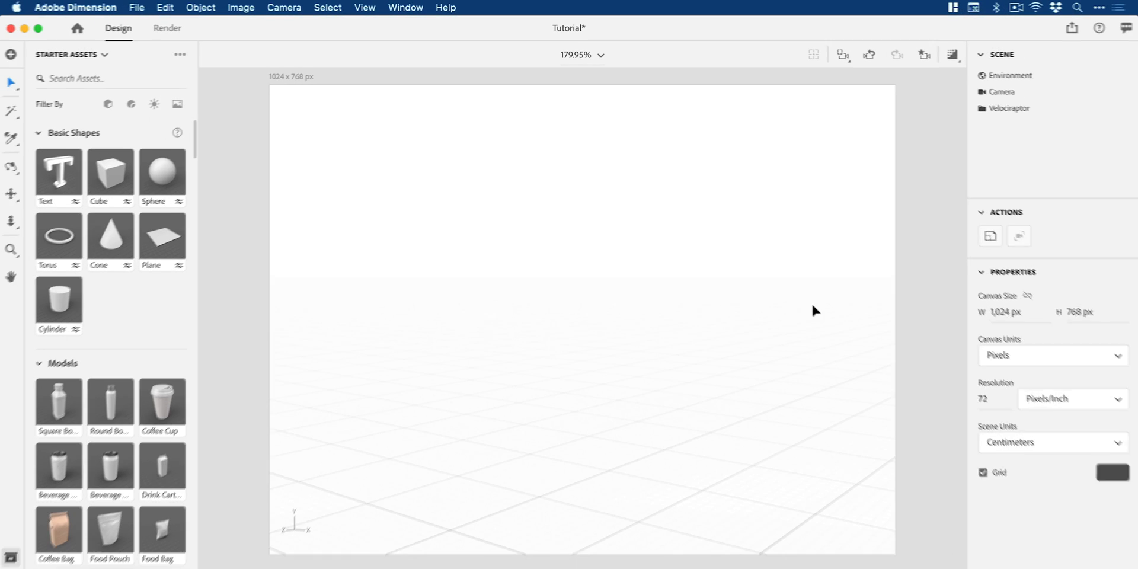
pyautogui.click(1007, 107)
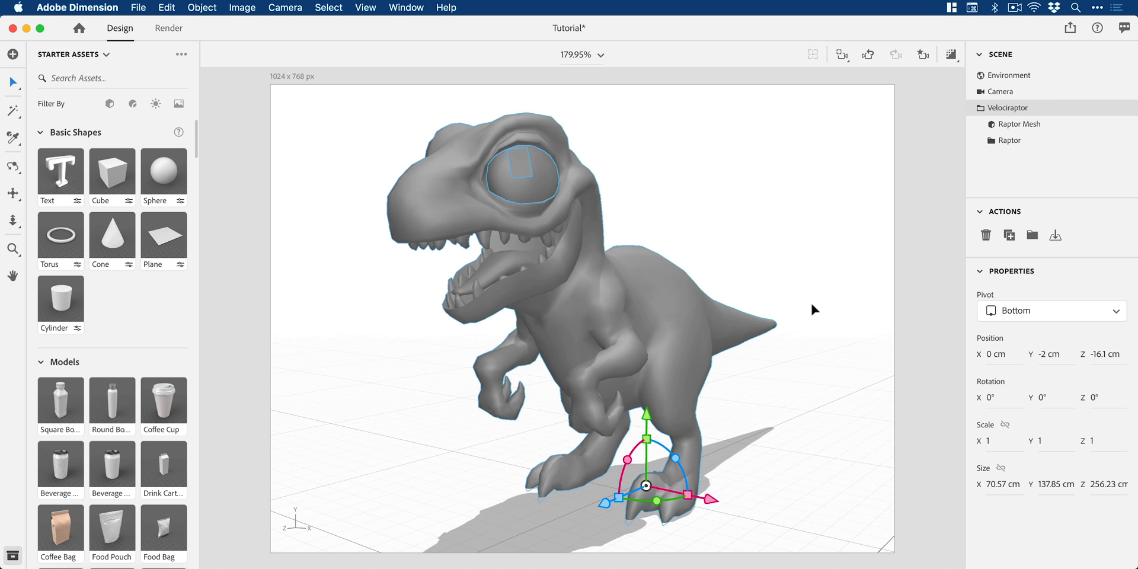
pyautogui.moveTo(818, 306)
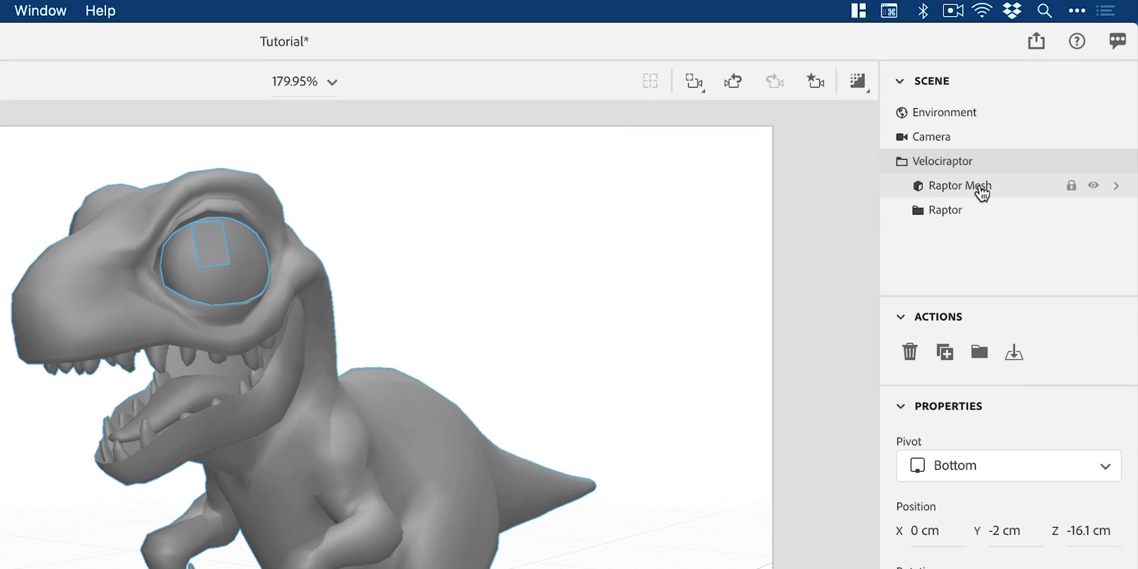
pyautogui.moveTo(980, 192)
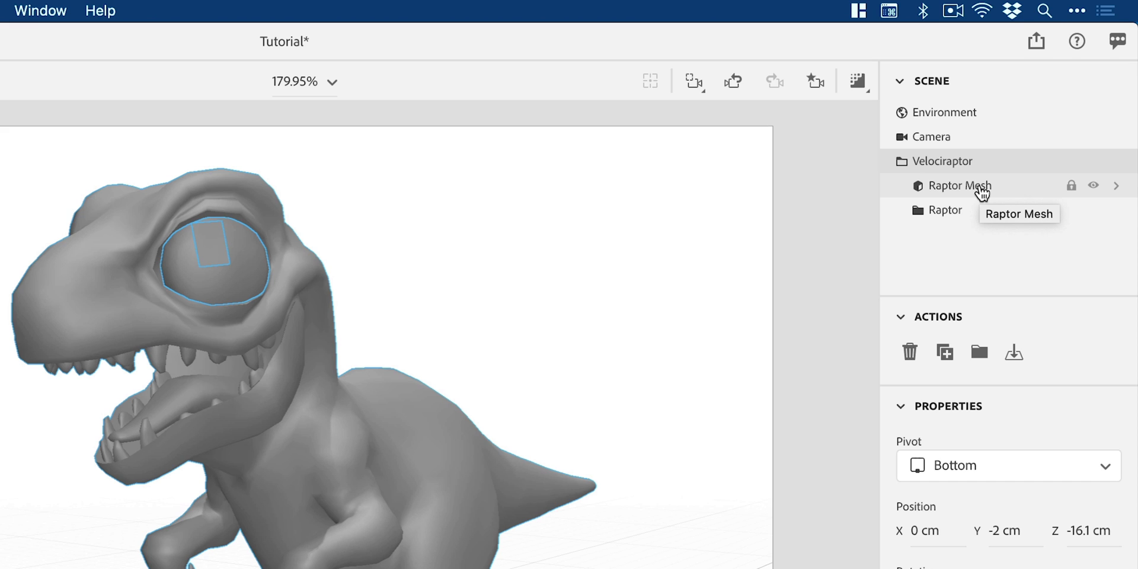
# Step: Expand the Raptor group to reveal its pelvis, spine, thigh and tail bones
pyautogui.click(945, 210)
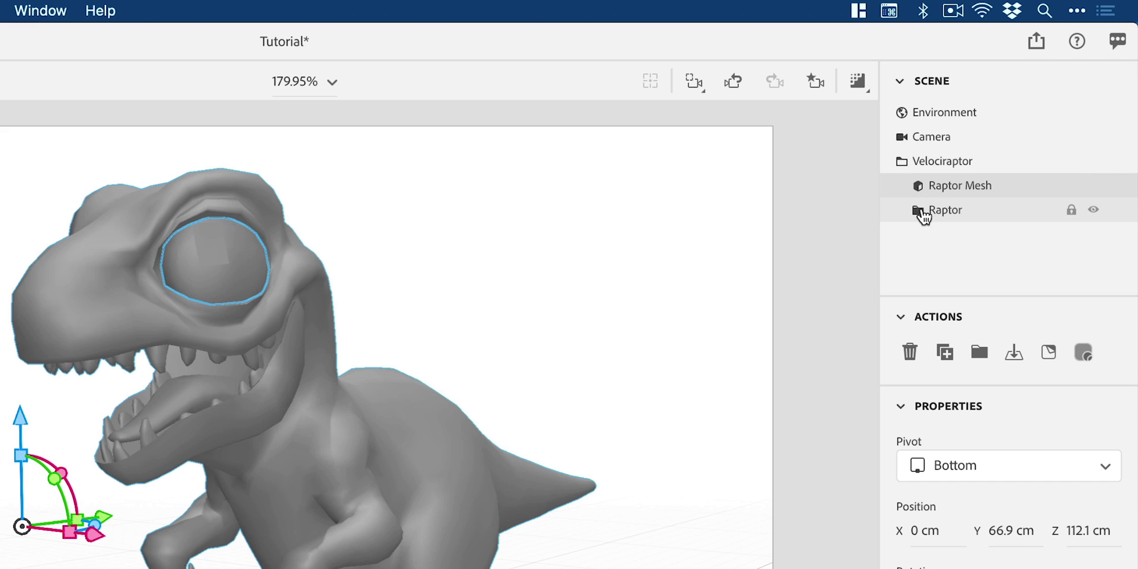
pyautogui.click(915, 211)
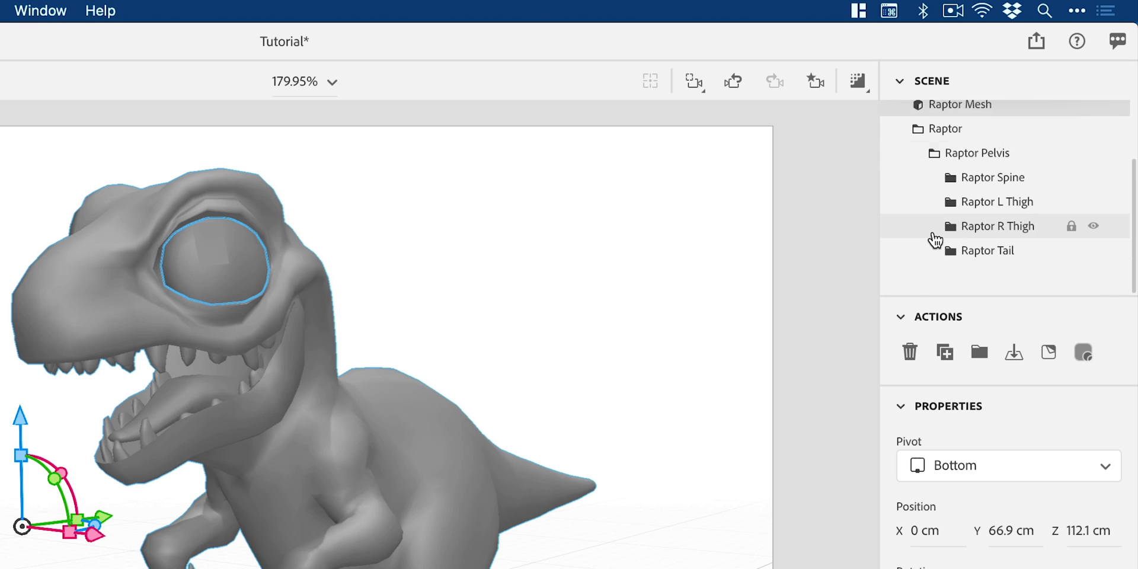
pyautogui.scroll(3)
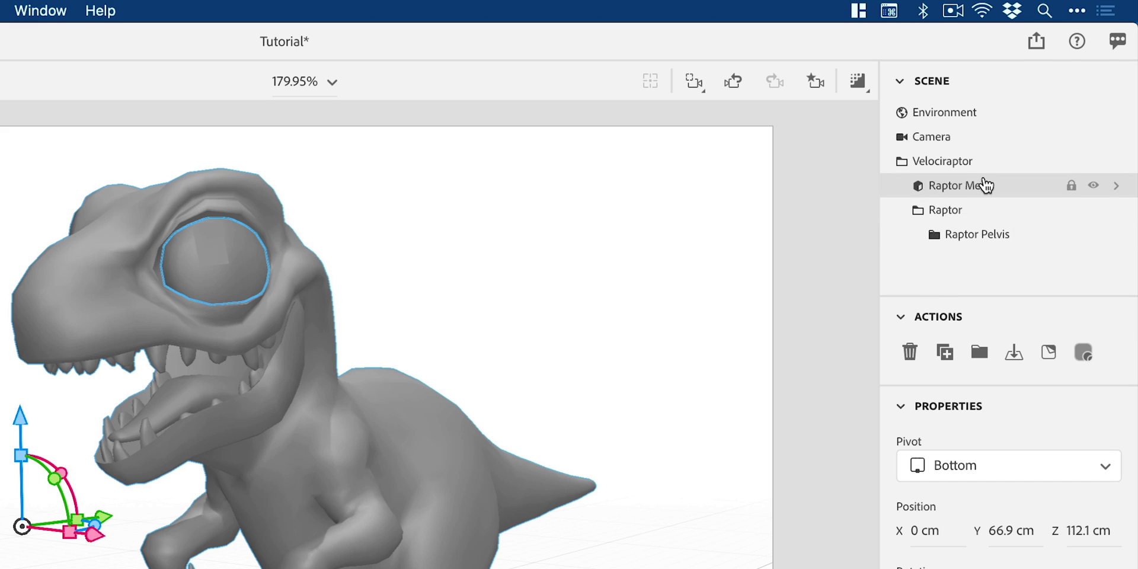
pyautogui.moveTo(989, 183)
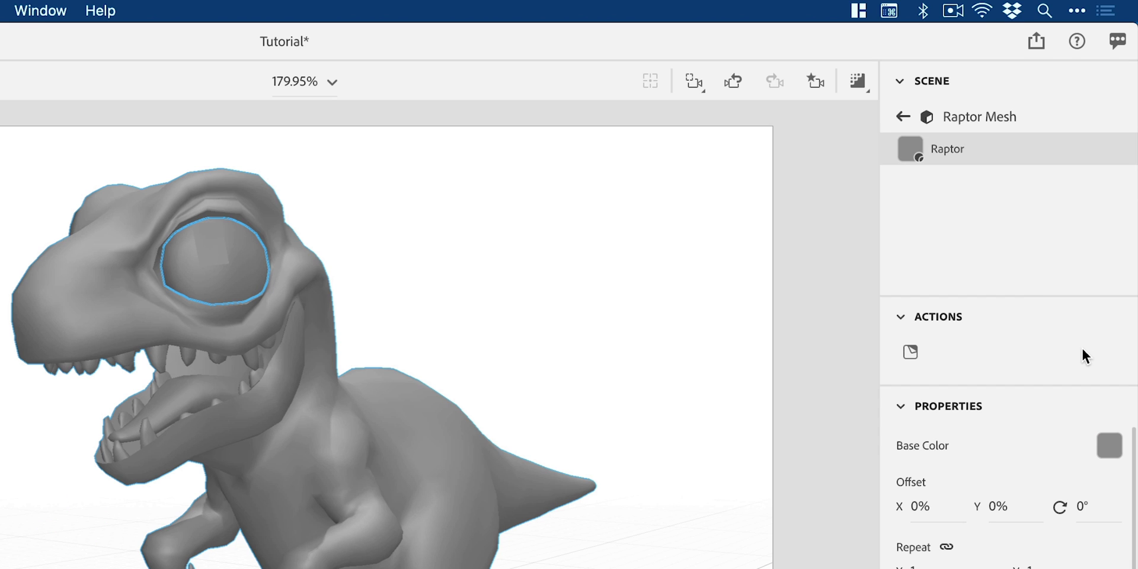
# Step: Switch the Raptor material's base colour to an image and choose Velociraptor.tga
pyautogui.click(1110, 445)
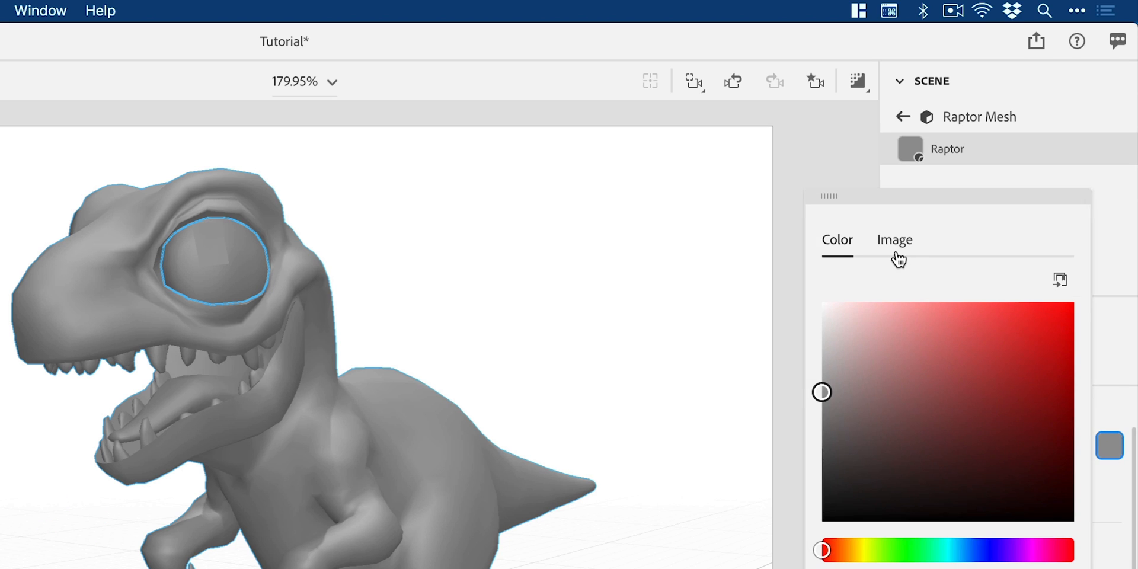
pyautogui.click(894, 240)
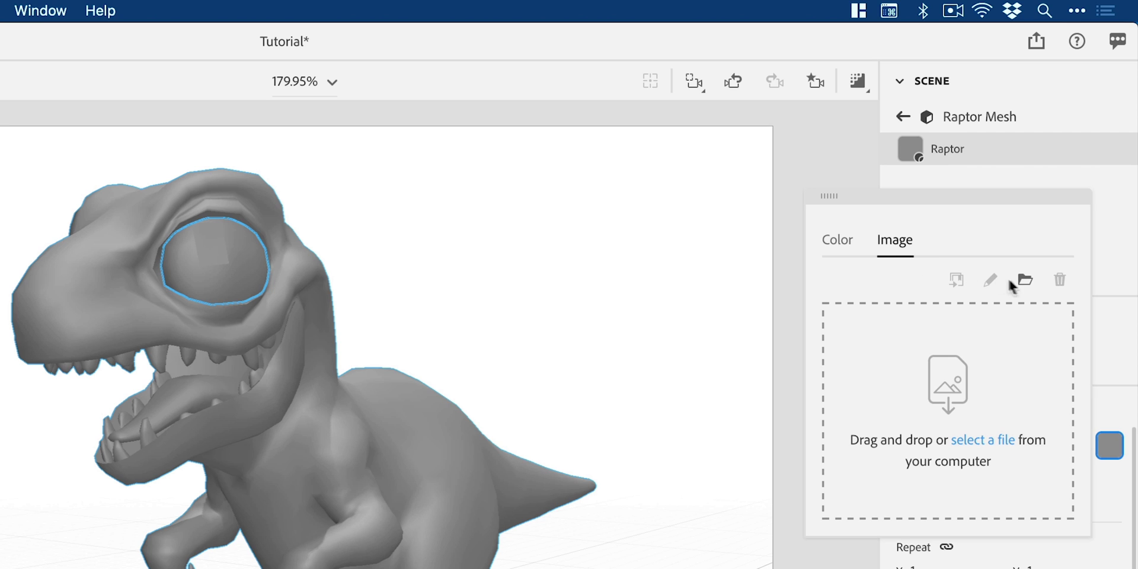
pyautogui.click(1024, 280)
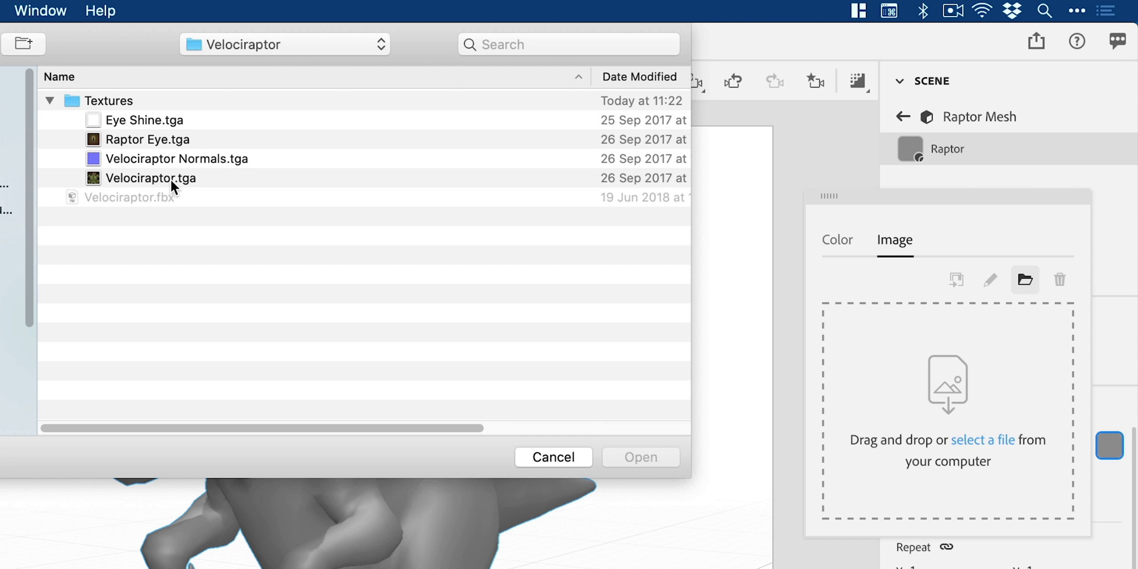
pyautogui.click(150, 178)
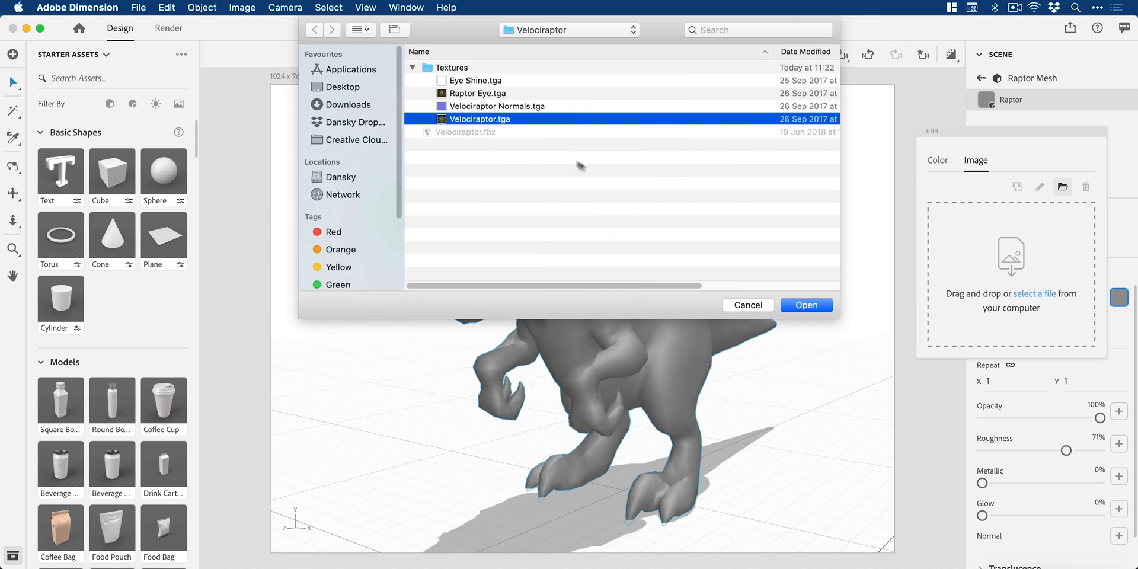
# Step: Apply Velociraptor.tga as the raptor's green striped skin and reach the Normal slot
pyautogui.click(806, 304)
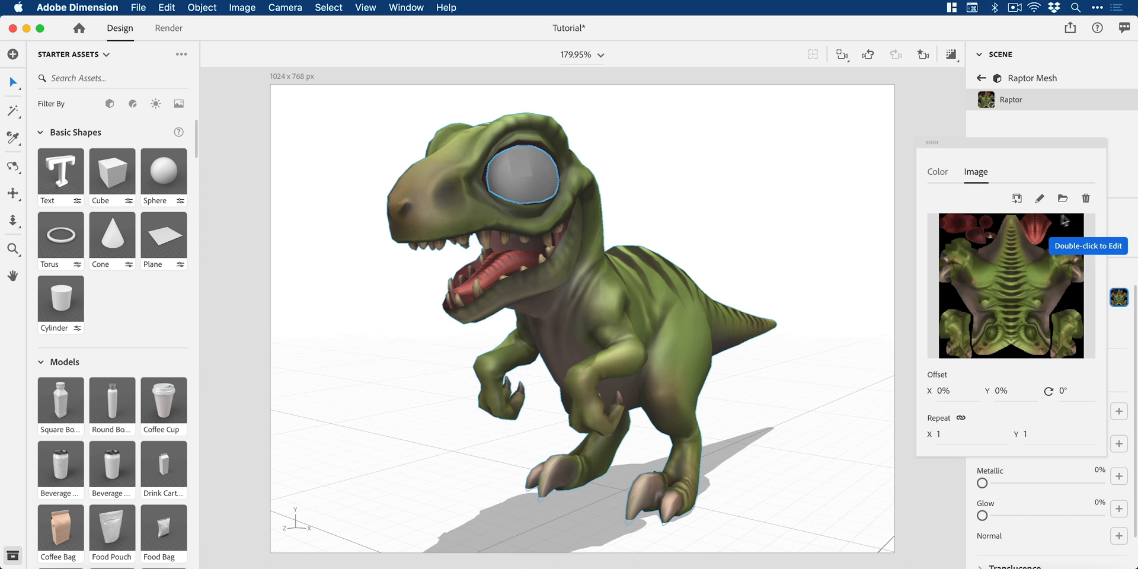
pyautogui.moveTo(1062, 199)
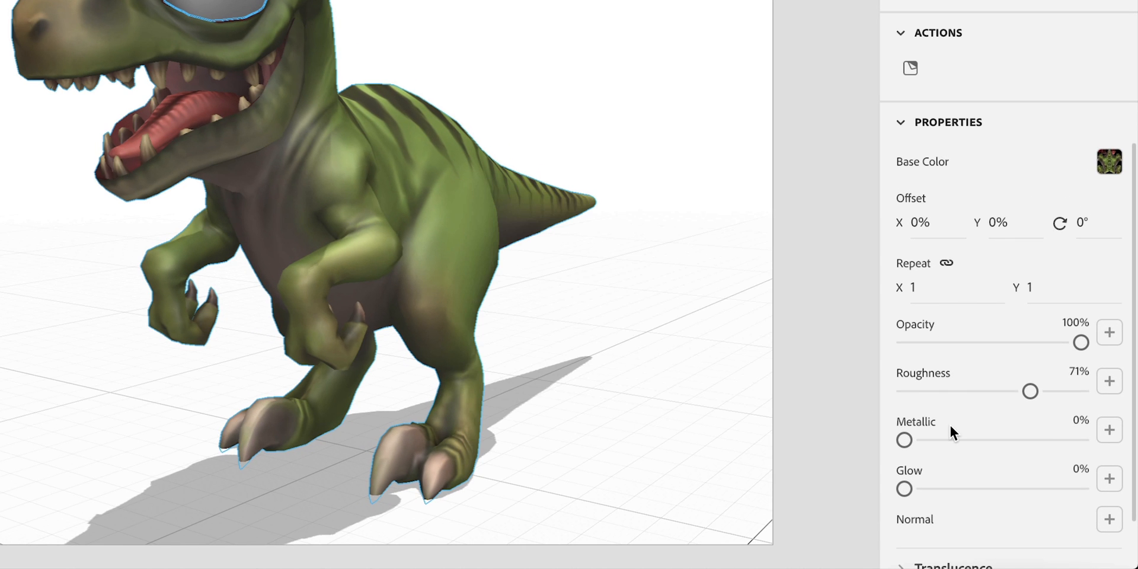
pyautogui.moveTo(980, 495)
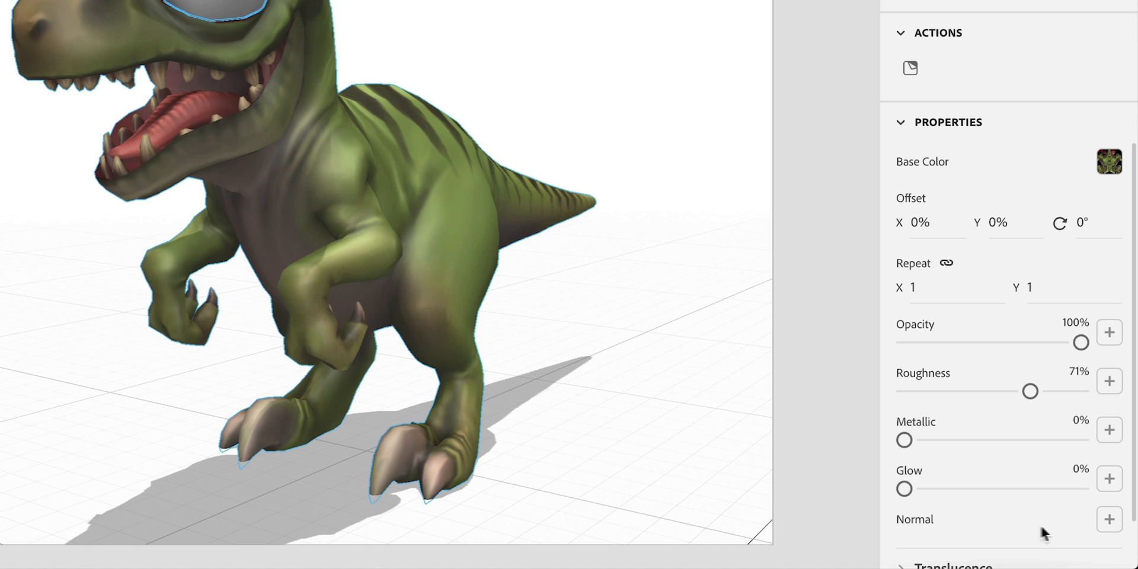
pyautogui.click(1110, 517)
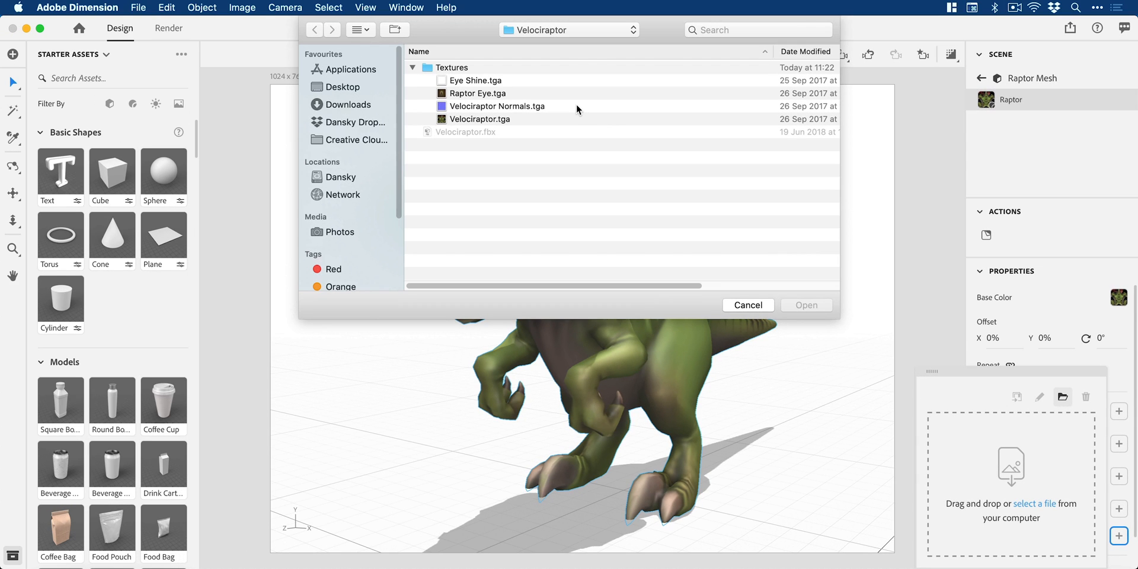
# Step: Load Velociraptor Normals.tga as the Raptor material's normal map
pyautogui.click(496, 107)
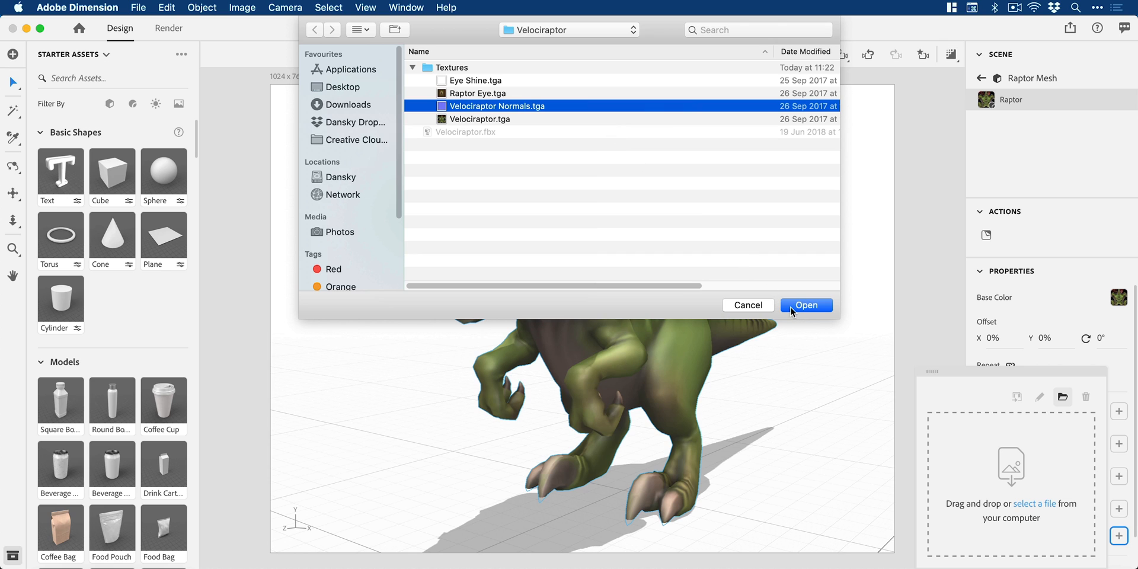
pyautogui.click(806, 304)
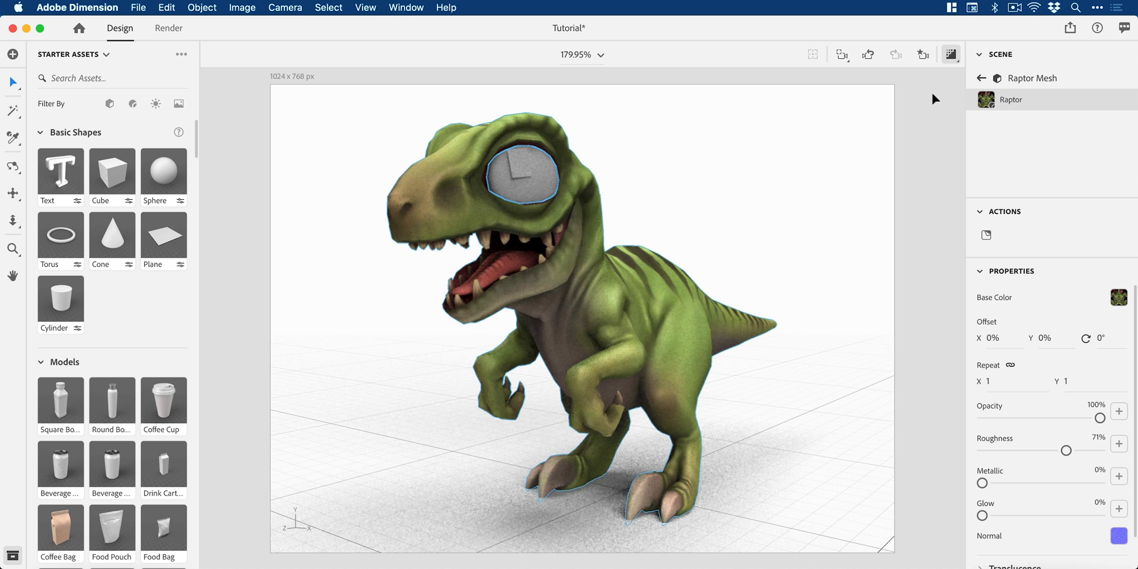
pyautogui.moveTo(645, 536)
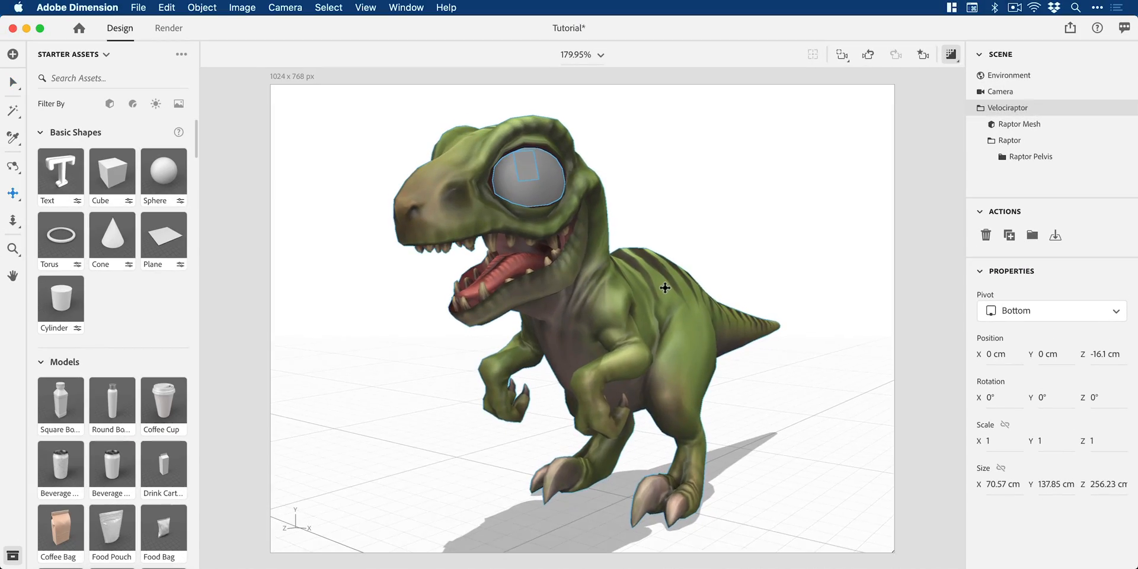
# Step: Select the raptor model, then its eye part, expanding the hierarchy to Raptor Neck
pyautogui.click(922, 53)
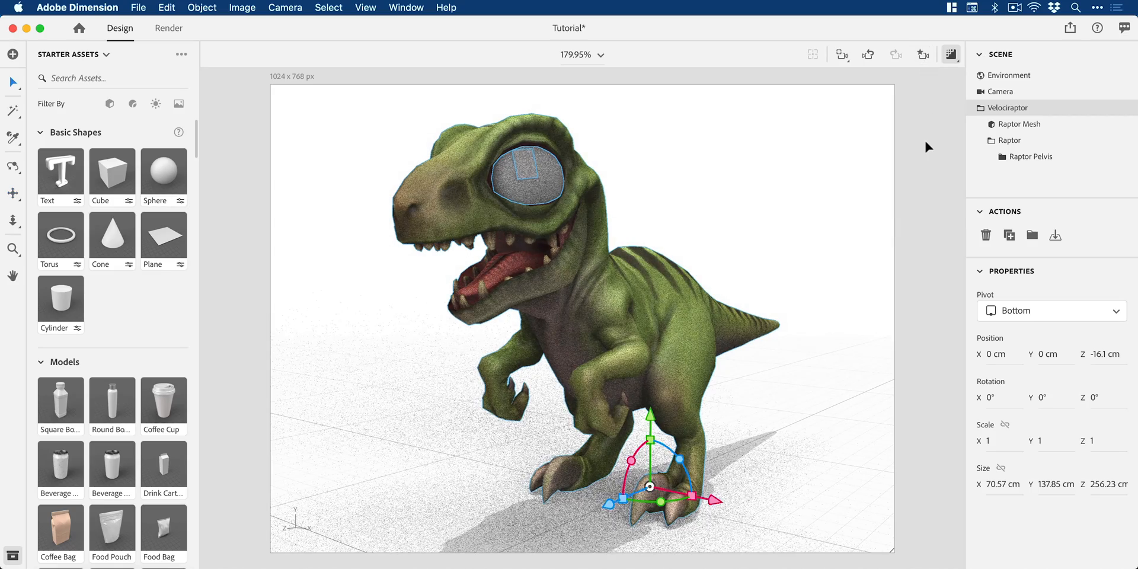
pyautogui.click(951, 54)
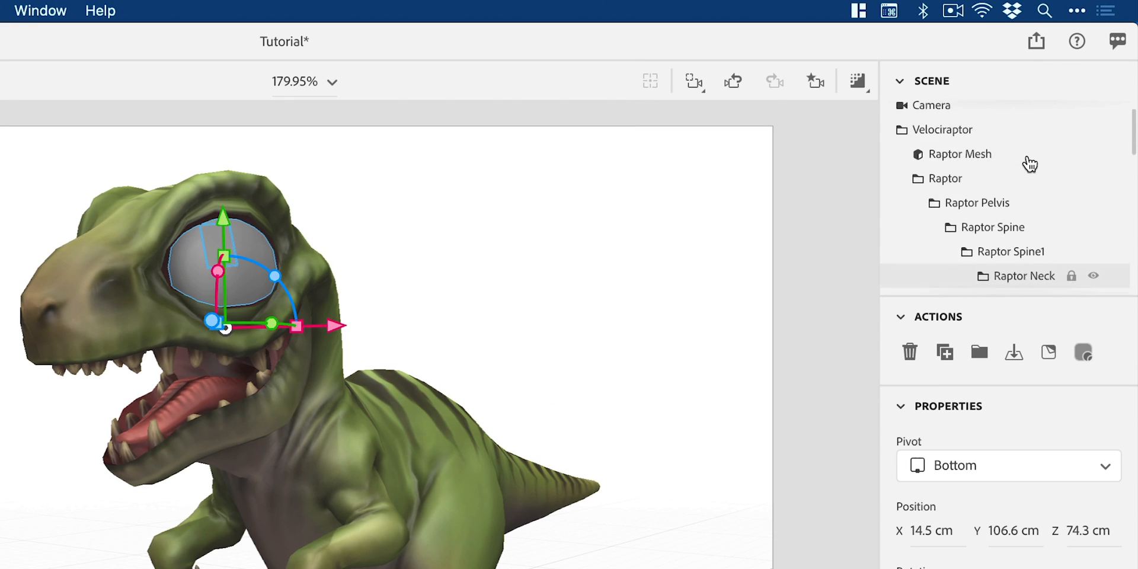
# Step: Reach Eye Shine Left and open its Eye Shine material's base colour picker
pyautogui.scroll(-3)
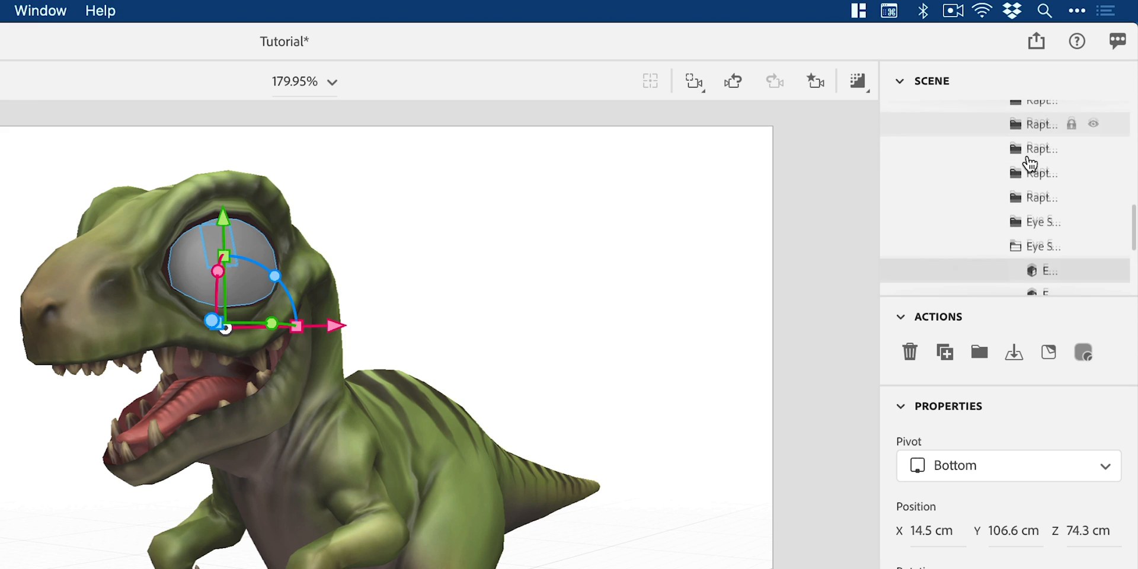
pyautogui.scroll(-3)
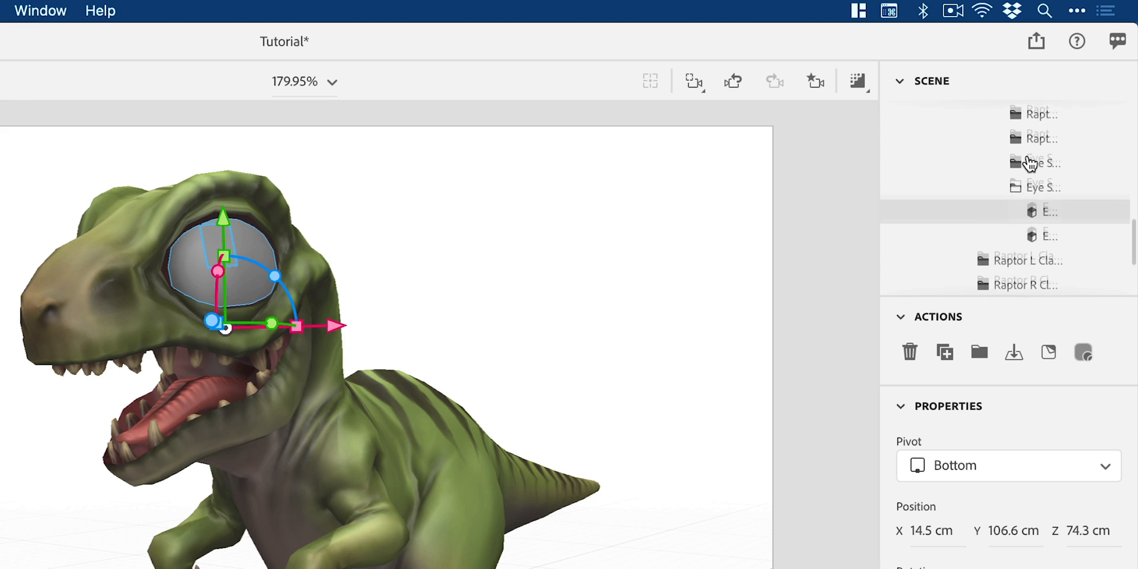
pyautogui.scroll(-3)
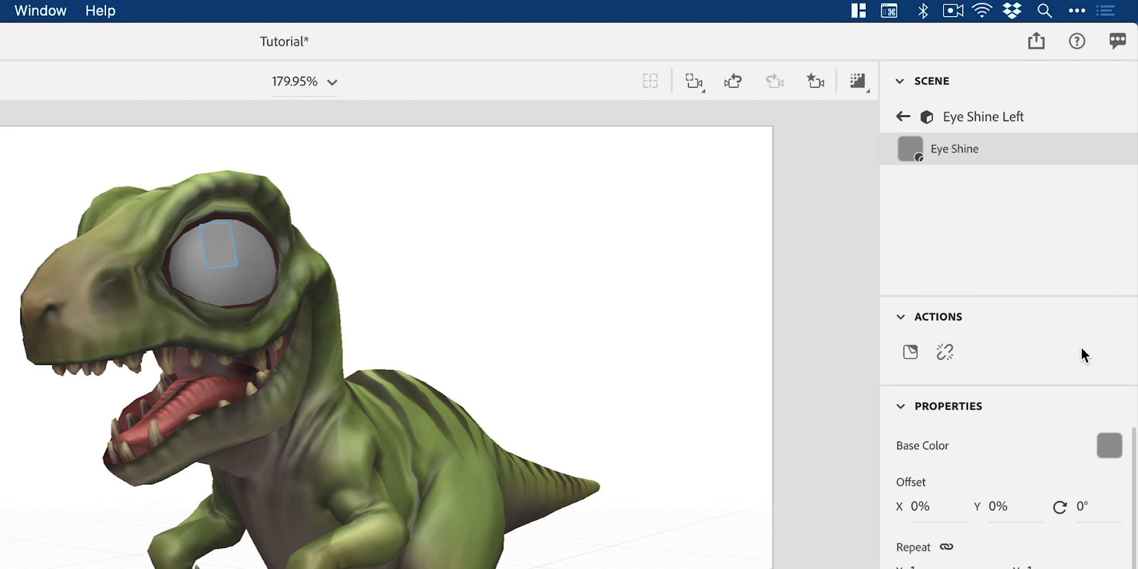
pyautogui.click(1109, 445)
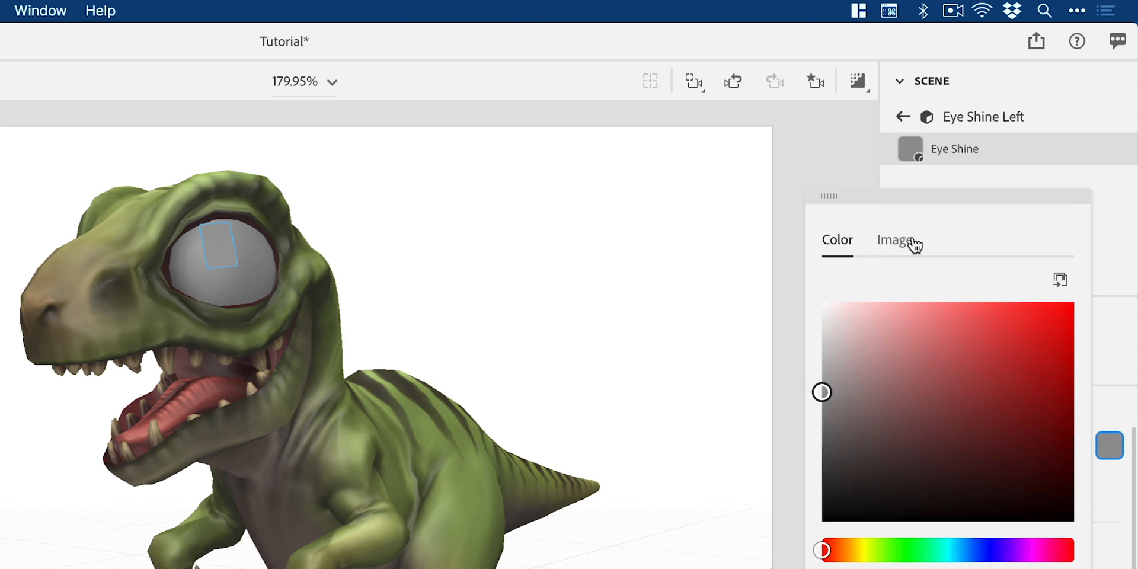
# Step: Apply Eye Shine.tga as the base colour, giving the left eye a white highlight
pyautogui.click(894, 239)
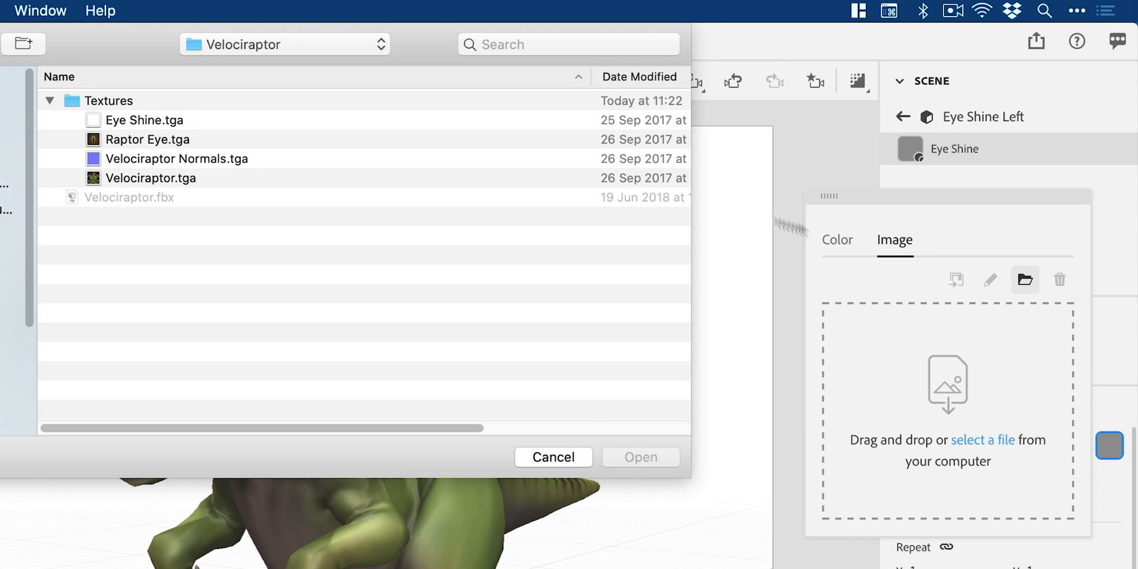
pyautogui.moveTo(171, 122)
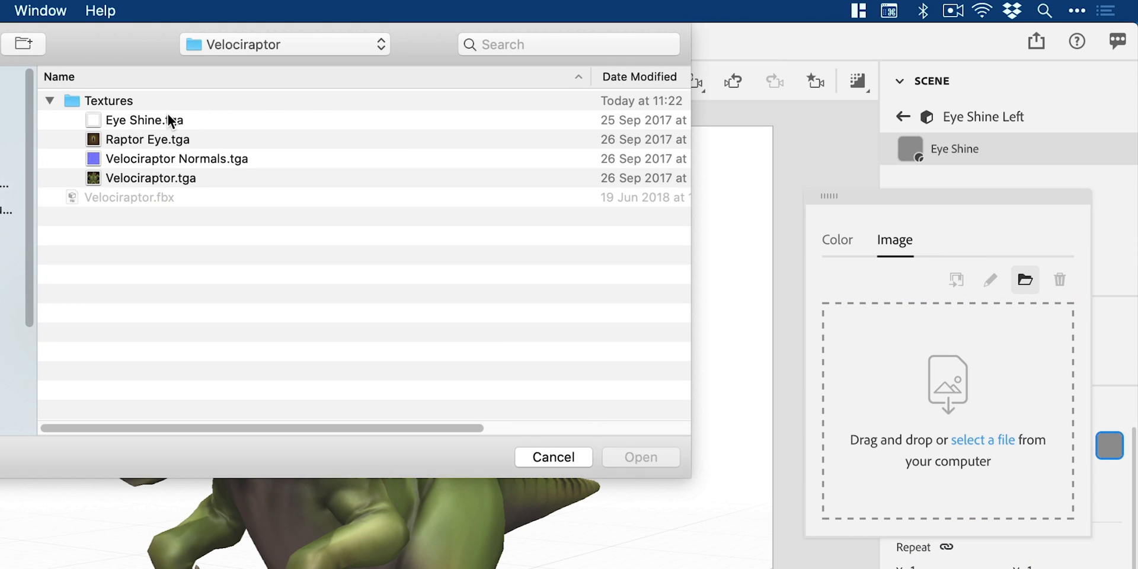
pyautogui.doubleClick(144, 121)
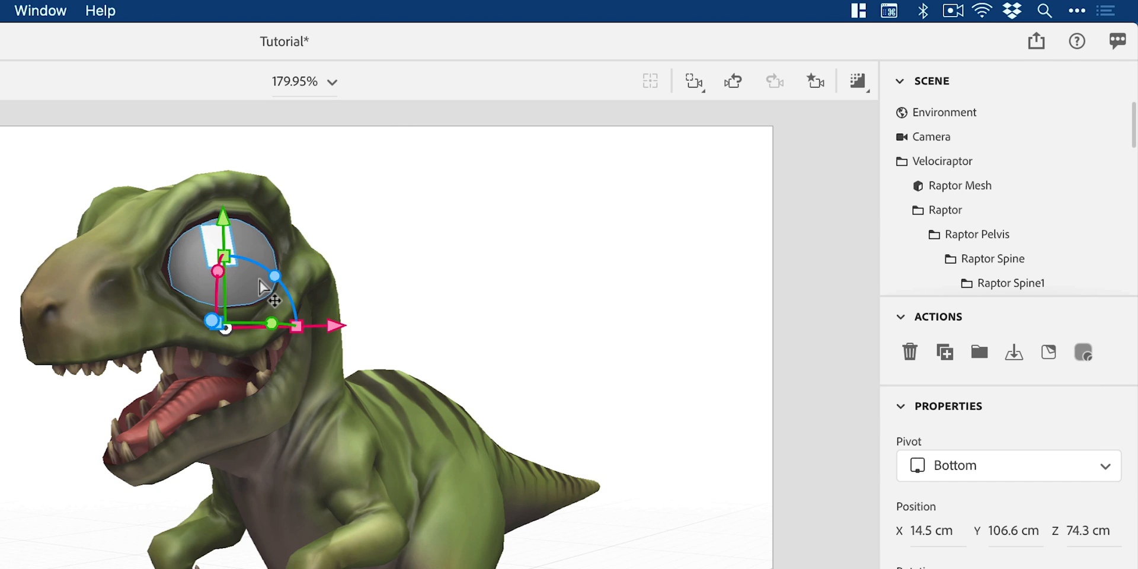
# Step: Apply Raptor Eye.tga to the Eye Left material, showing a yellow eye with slit pupil
pyautogui.scroll(-3)
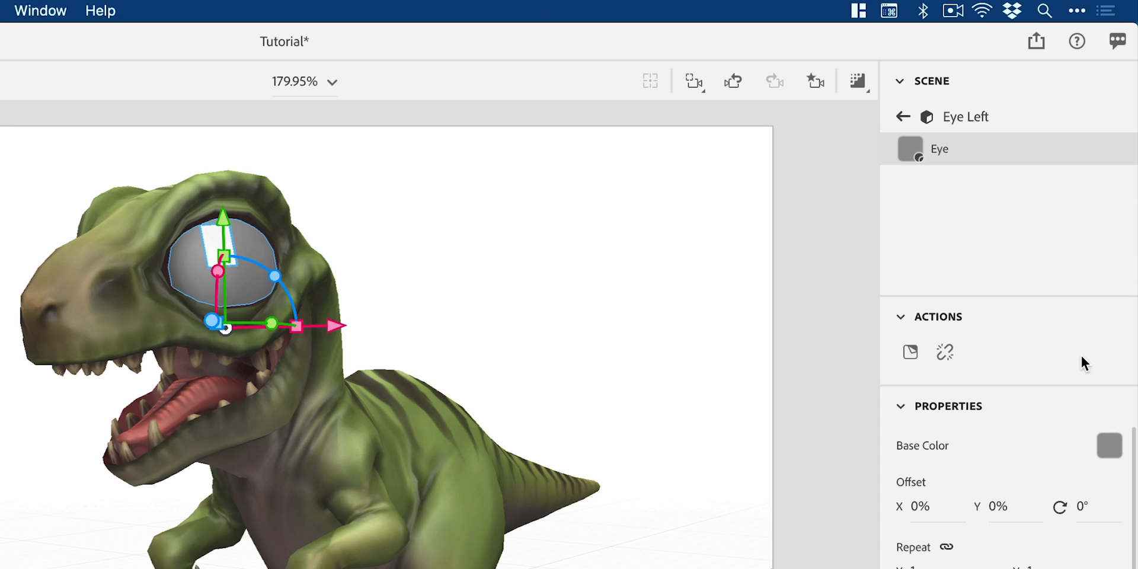
pyautogui.click(1110, 445)
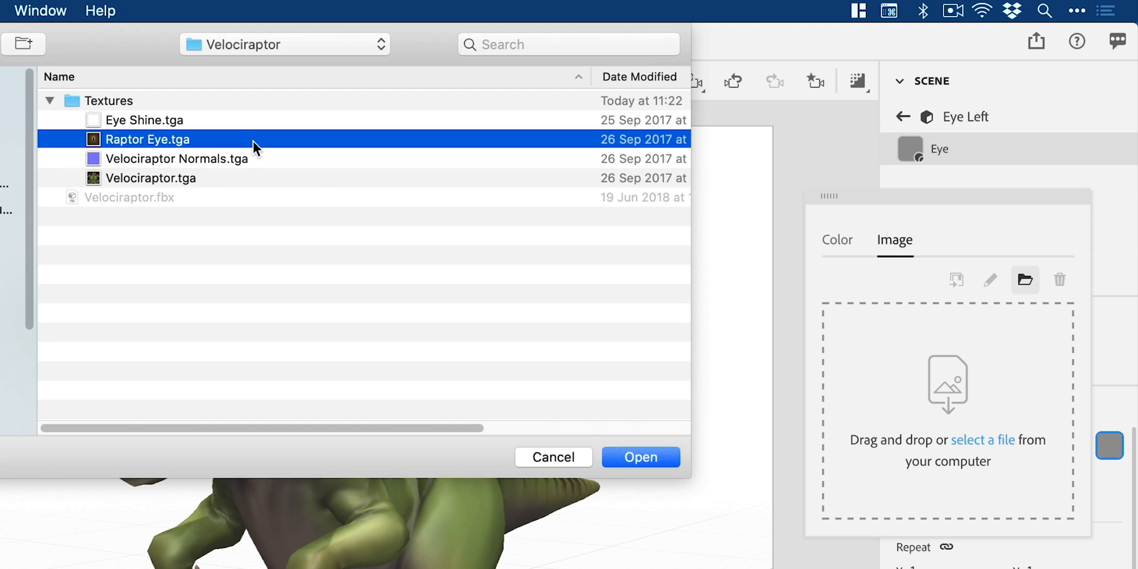
pyautogui.click(640, 458)
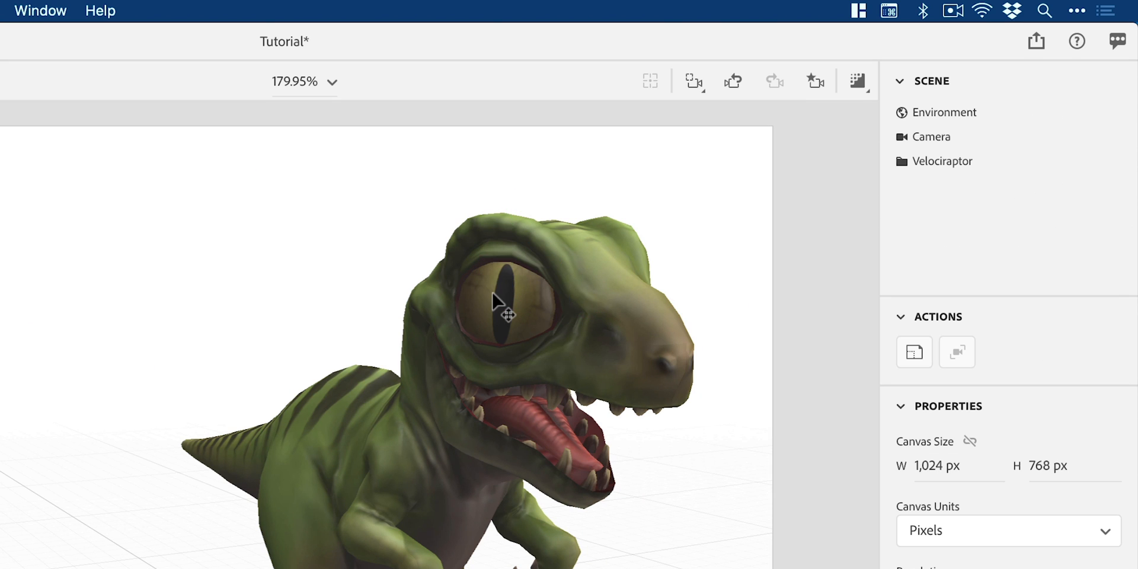
# Step: Face the raptor's eye and offset the eye texture to X -7%, Y -1% to centre the pupil
pyautogui.moveTo(500, 301); pyautogui.dragTo(322, 352)
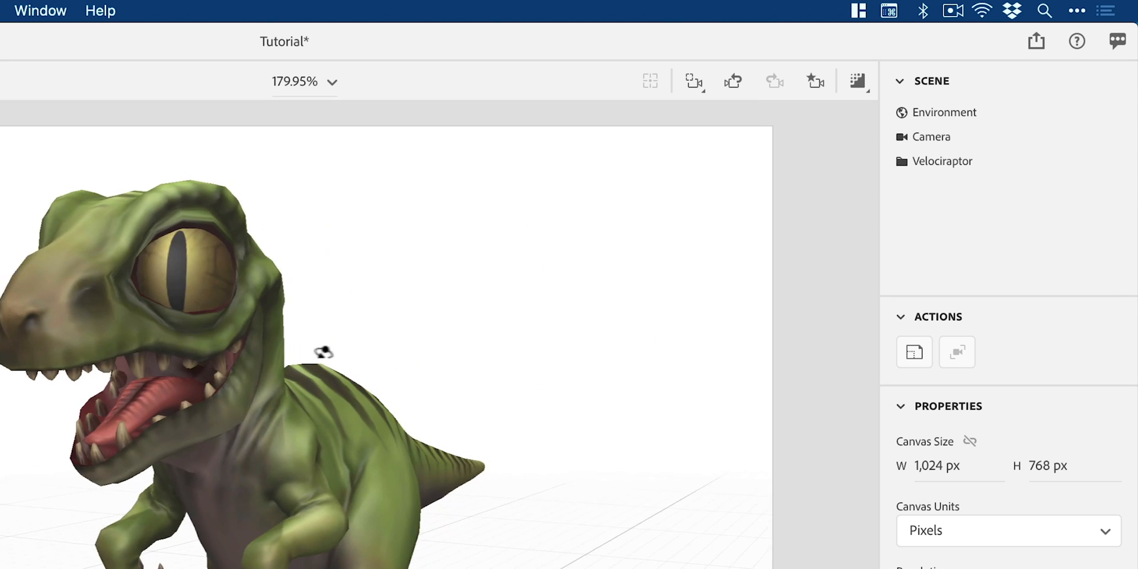
pyautogui.moveTo(323, 353); pyautogui.dragTo(366, 358)
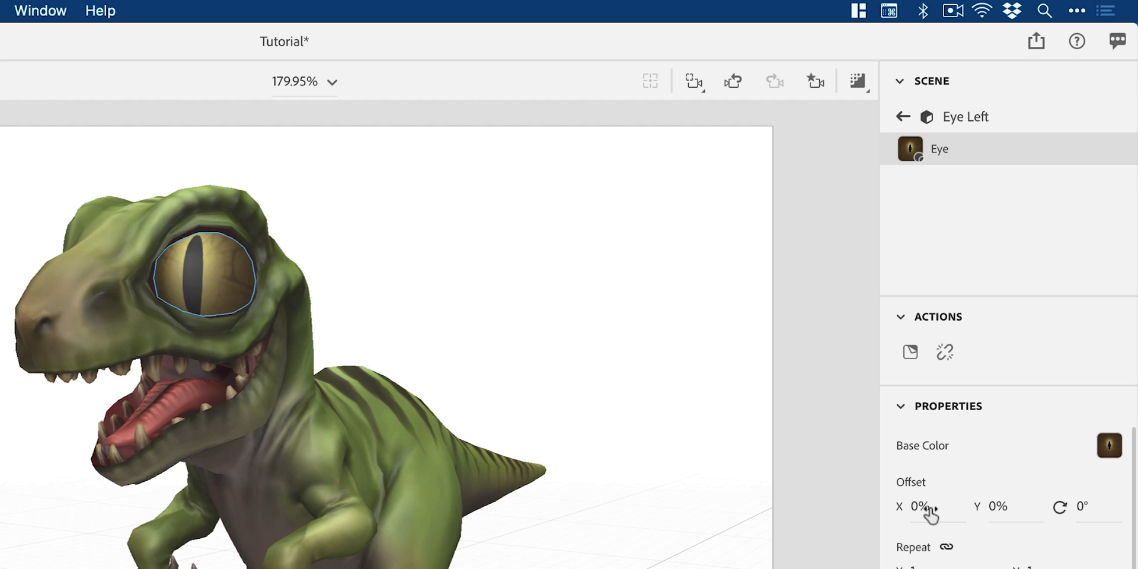
pyautogui.moveTo(936, 507); pyautogui.dragTo(907, 506)
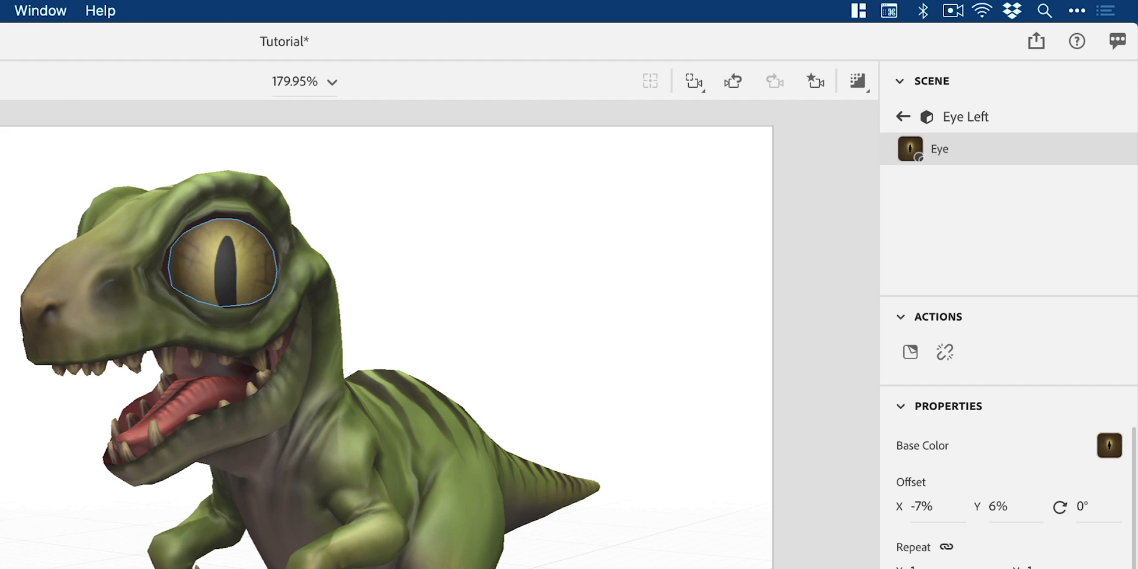
pyautogui.moveTo(998, 507); pyautogui.dragTo(998, 523)
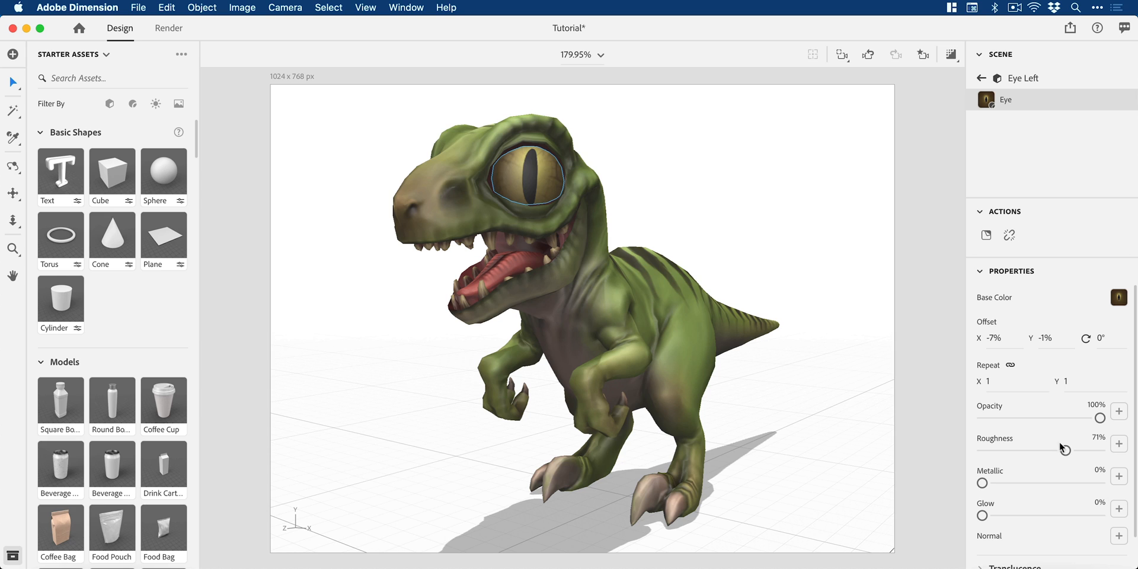
# Step: Scrub the eye material's roughness from glossy up to 100%, then bring up the roughness image option
pyautogui.moveTo(1095, 452); pyautogui.dragTo(981, 451)
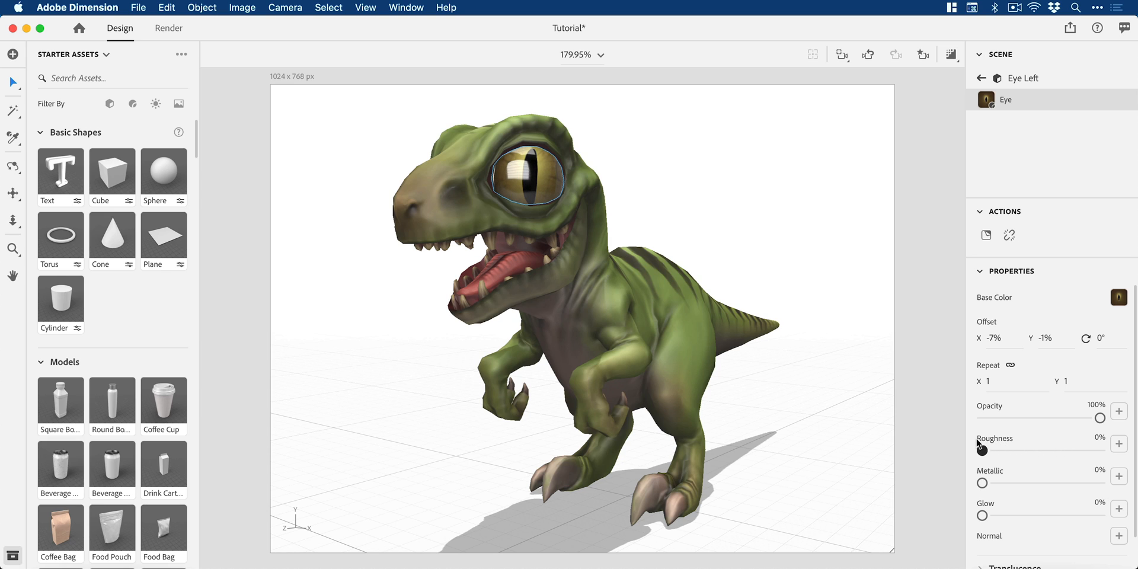
pyautogui.moveTo(981, 451); pyautogui.dragTo(995, 450)
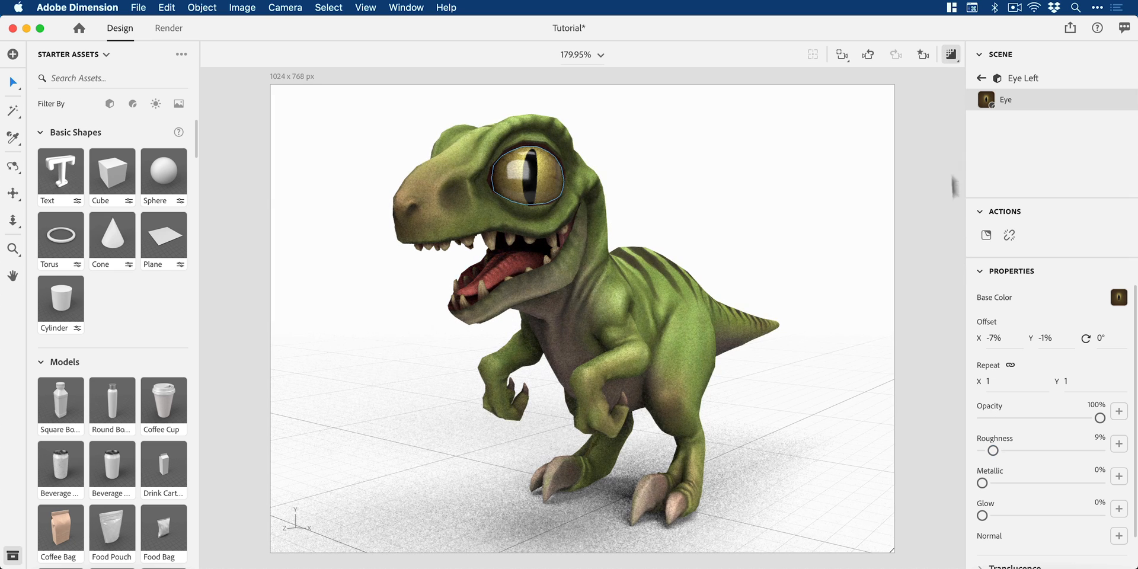
pyautogui.moveTo(992, 451); pyautogui.dragTo(1006, 450)
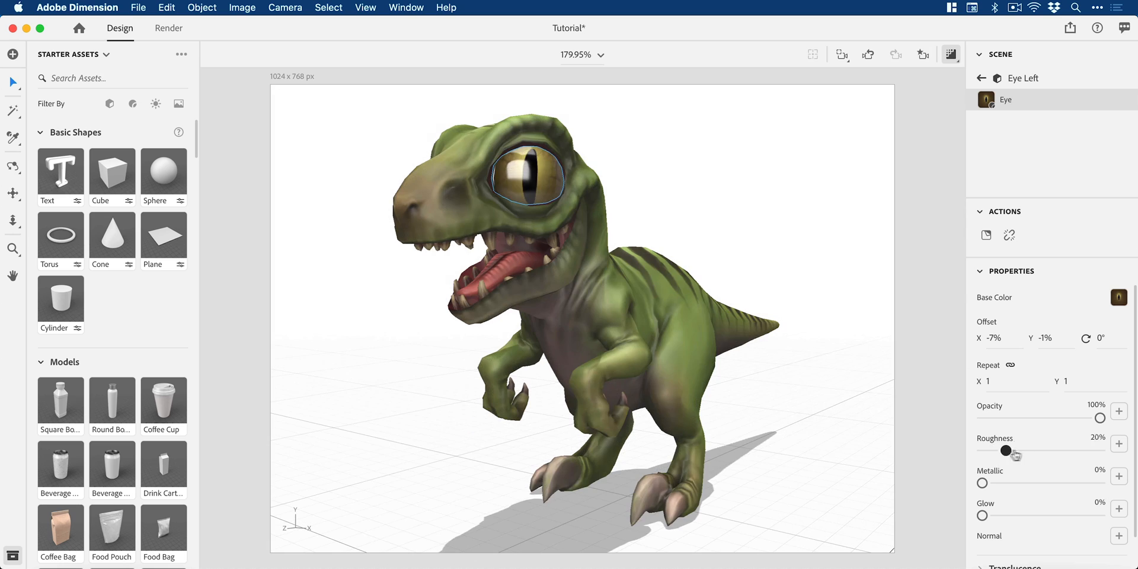
pyautogui.moveTo(1005, 451); pyautogui.dragTo(1101, 451)
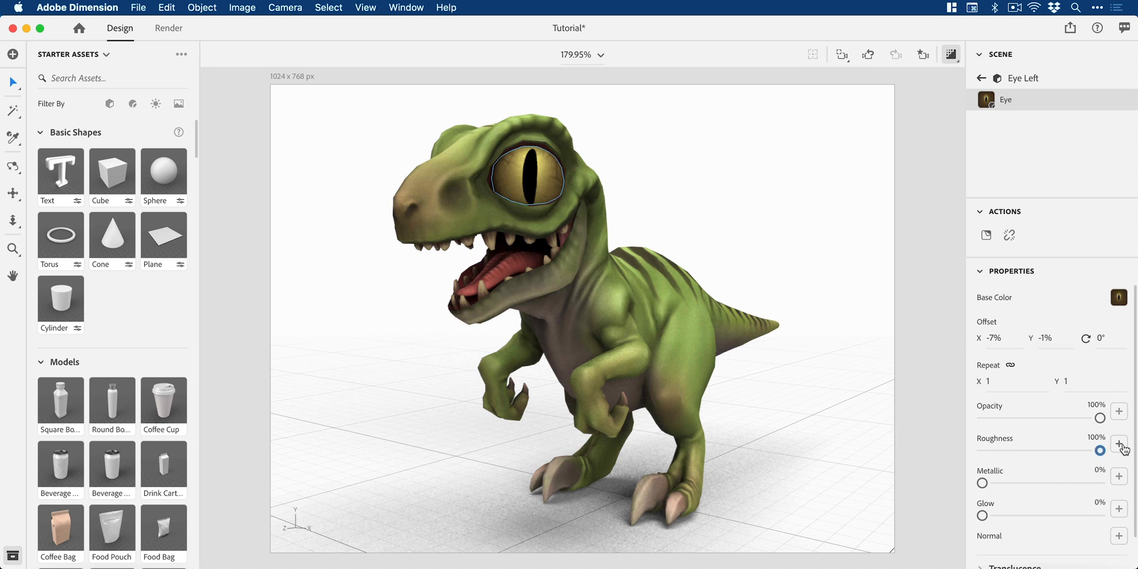
pyautogui.click(1119, 441)
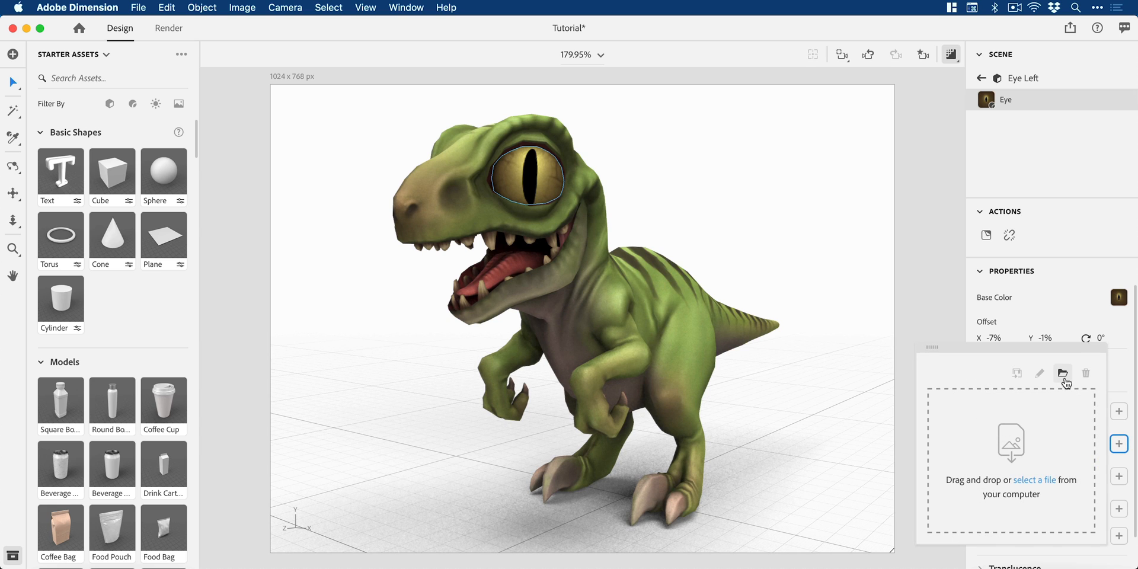
pyautogui.moveTo(926, 279)
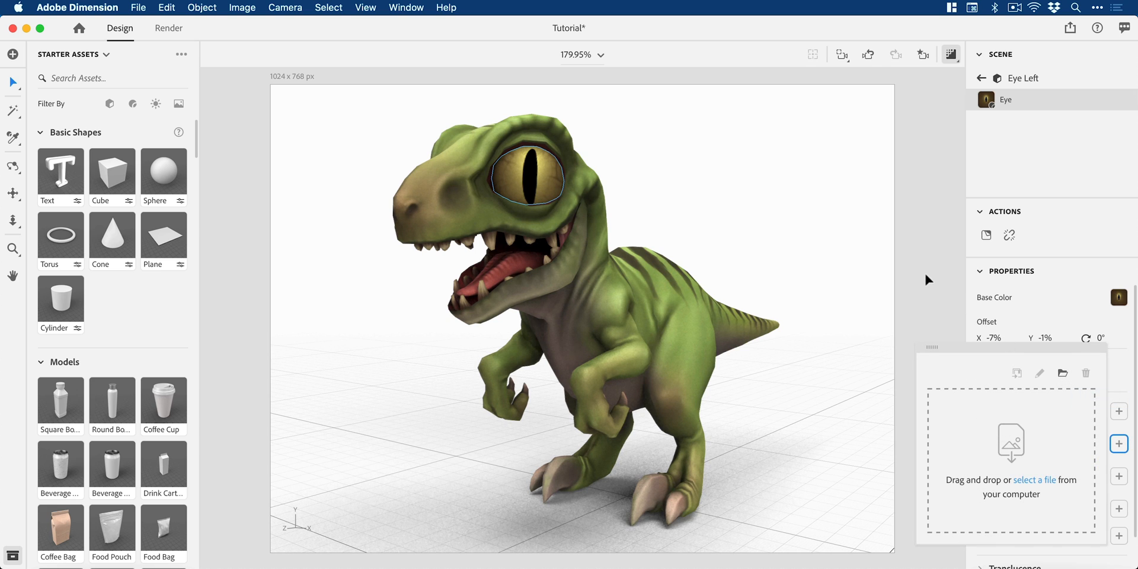